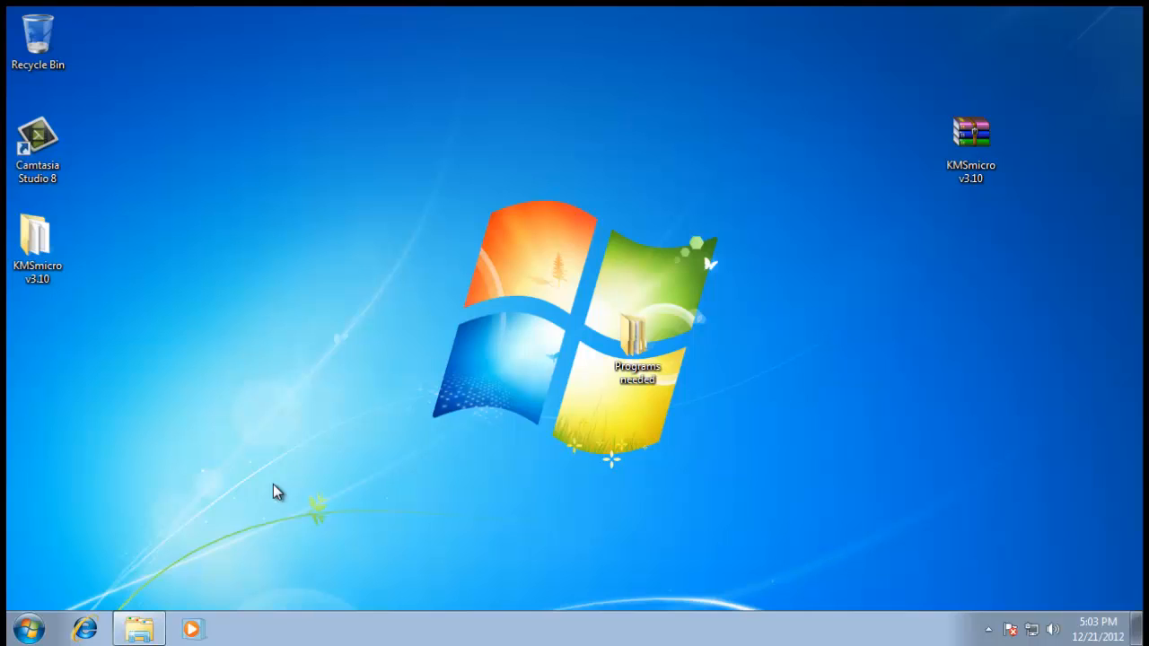
mouse_move(726, 522)
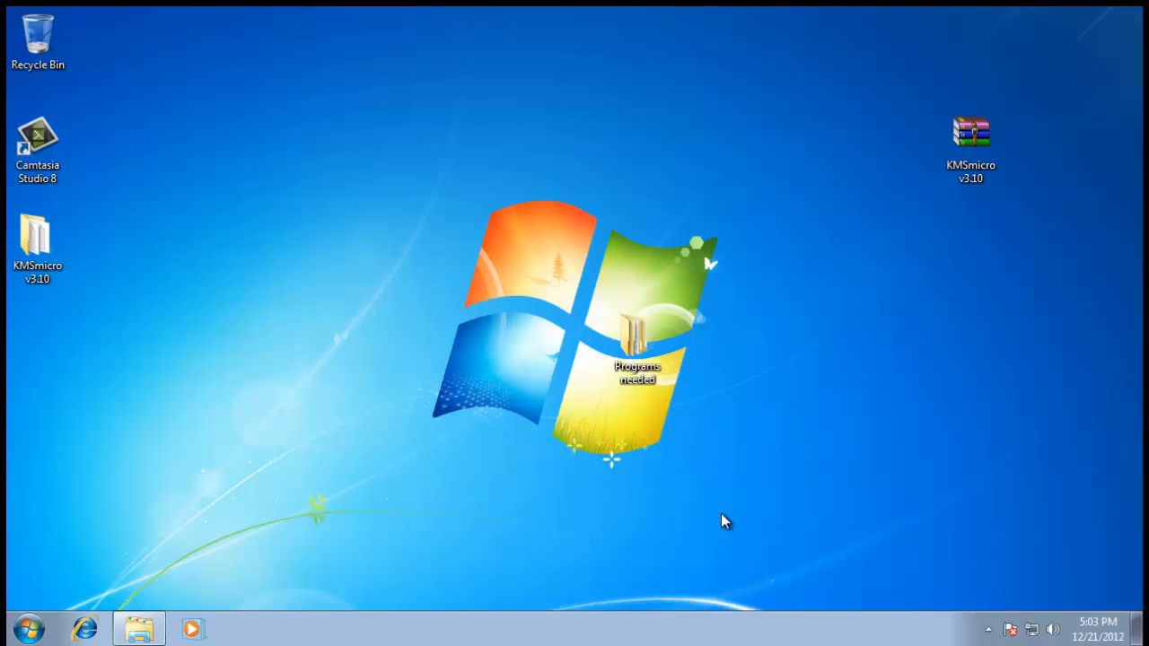
mouse_move(23, 638)
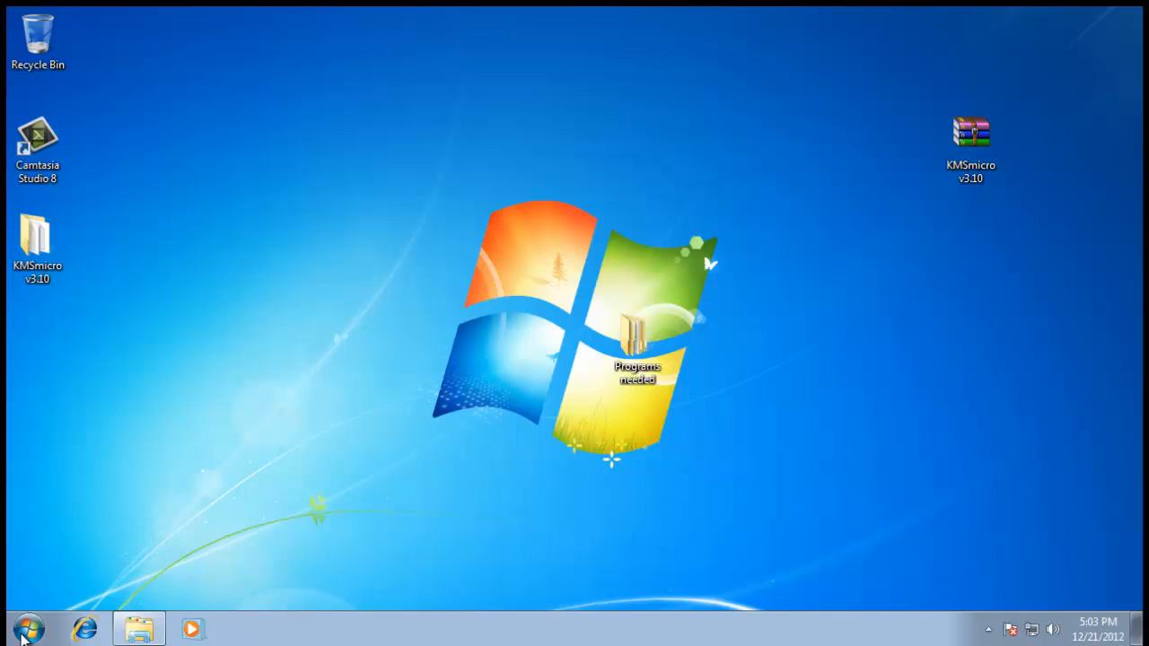
Launch Word 2013 from the Start menu search and start a blank document.
type("word")
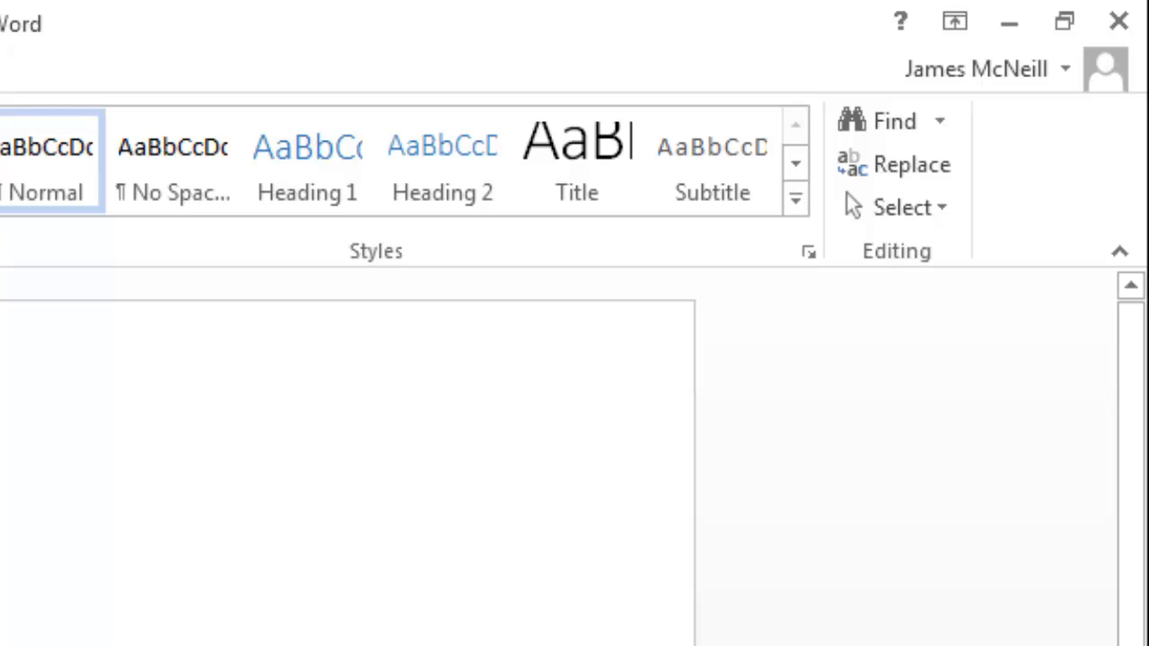
mouse_move(700, 247)
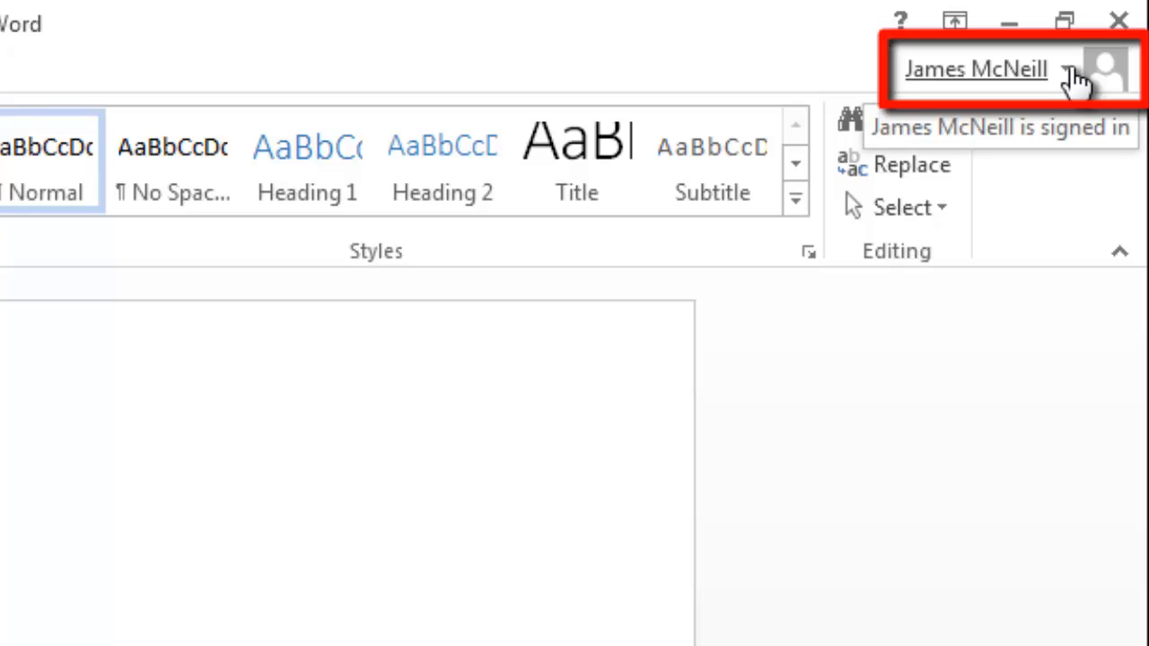
Go from the signed-in user name menu to the Account settings page.
left_click(976, 69)
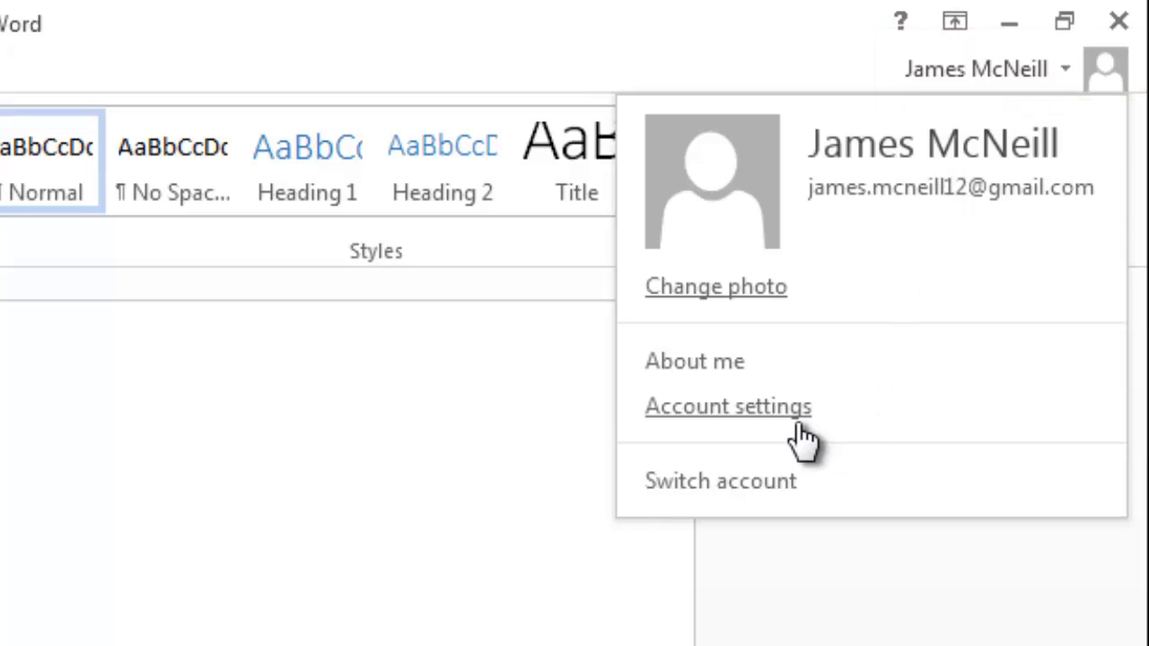
left_click(728, 406)
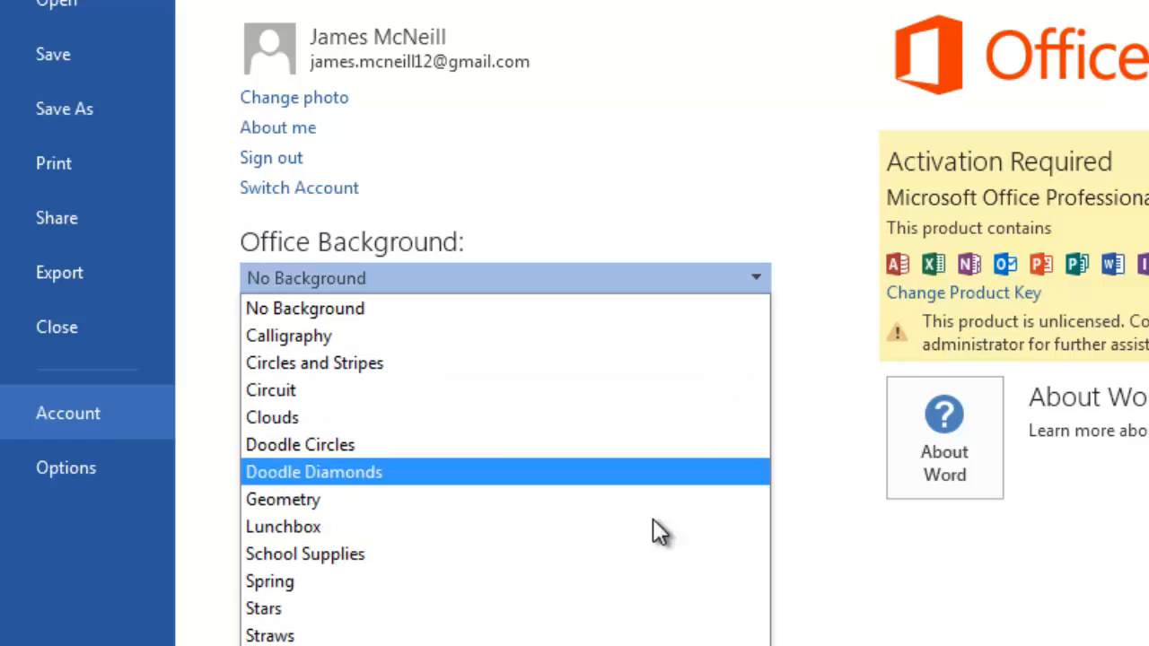
Choose Spring as the Office background before picking the Dark Gray theme.
left_click(269, 581)
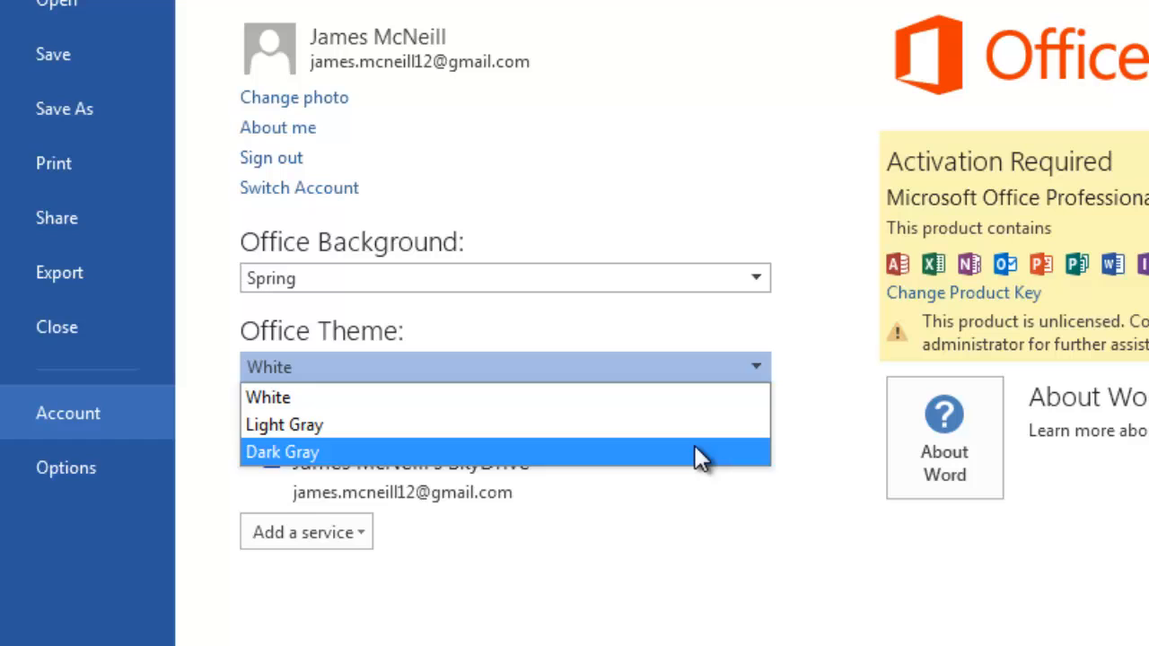